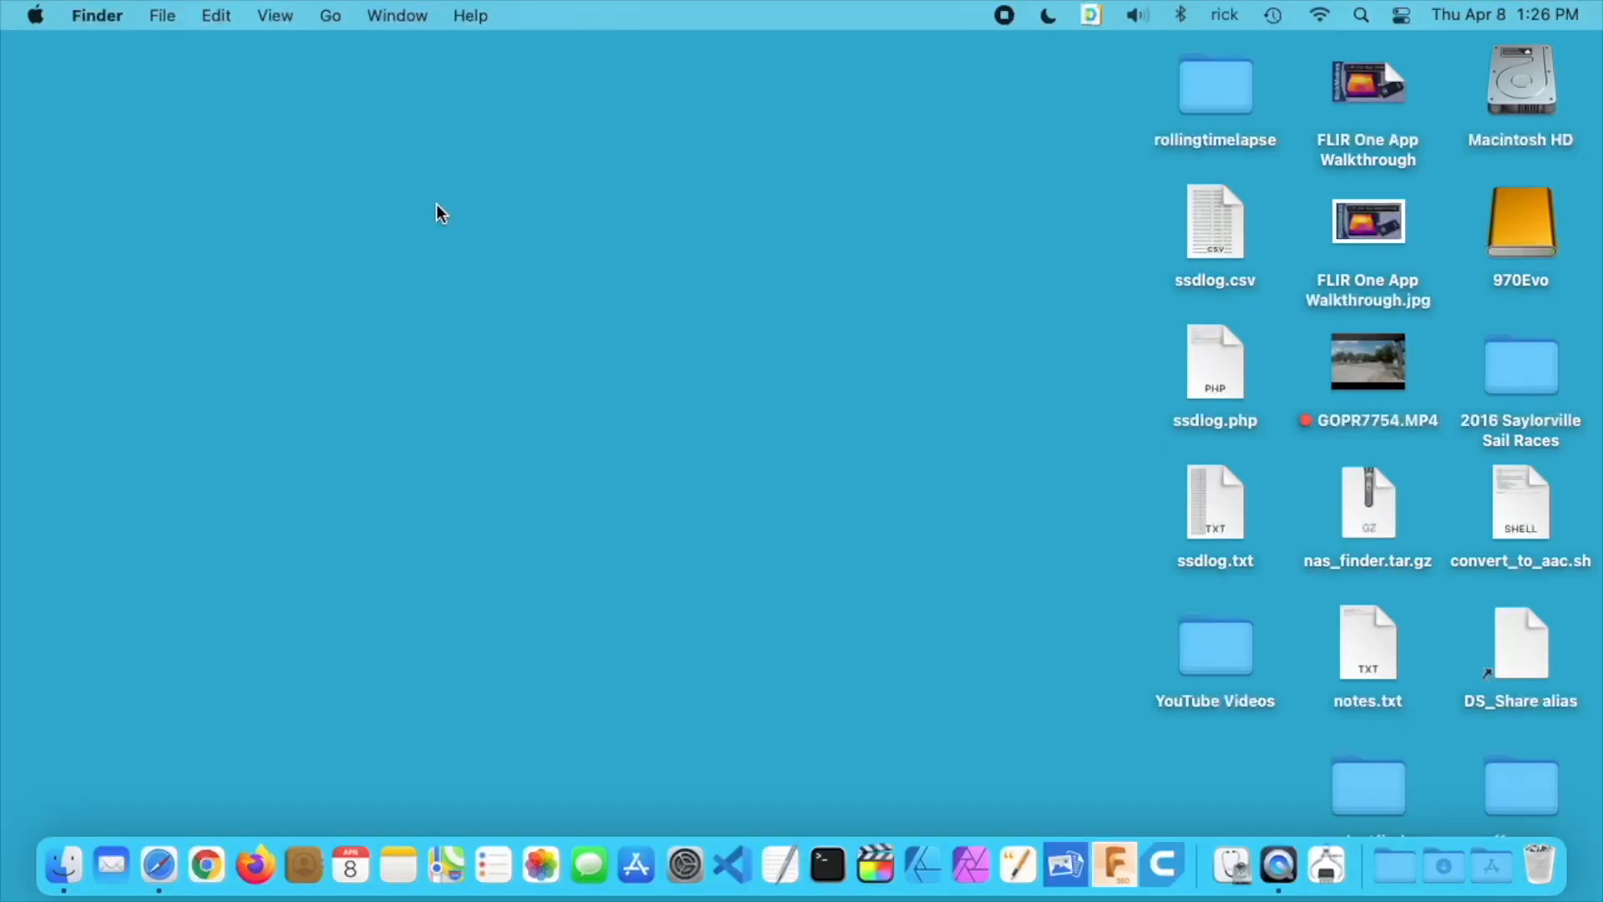
Launch Disk Speed Test and run a full test, reaching about 1279 MB/s write and 2866 MB/s read.
key(cmd+space)
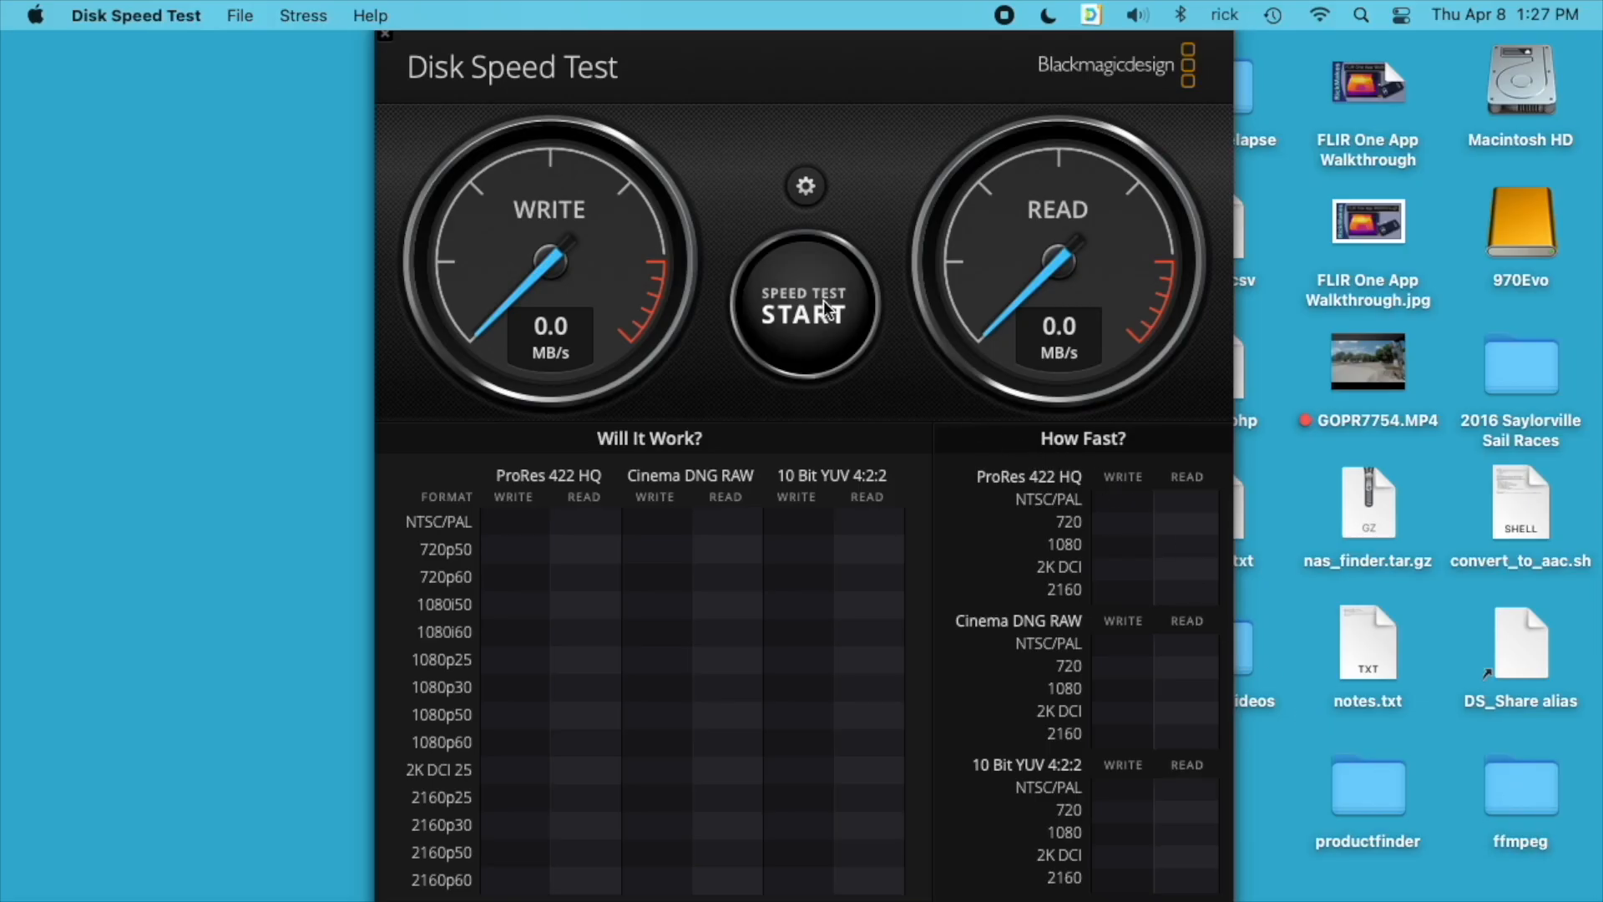
click(805, 307)
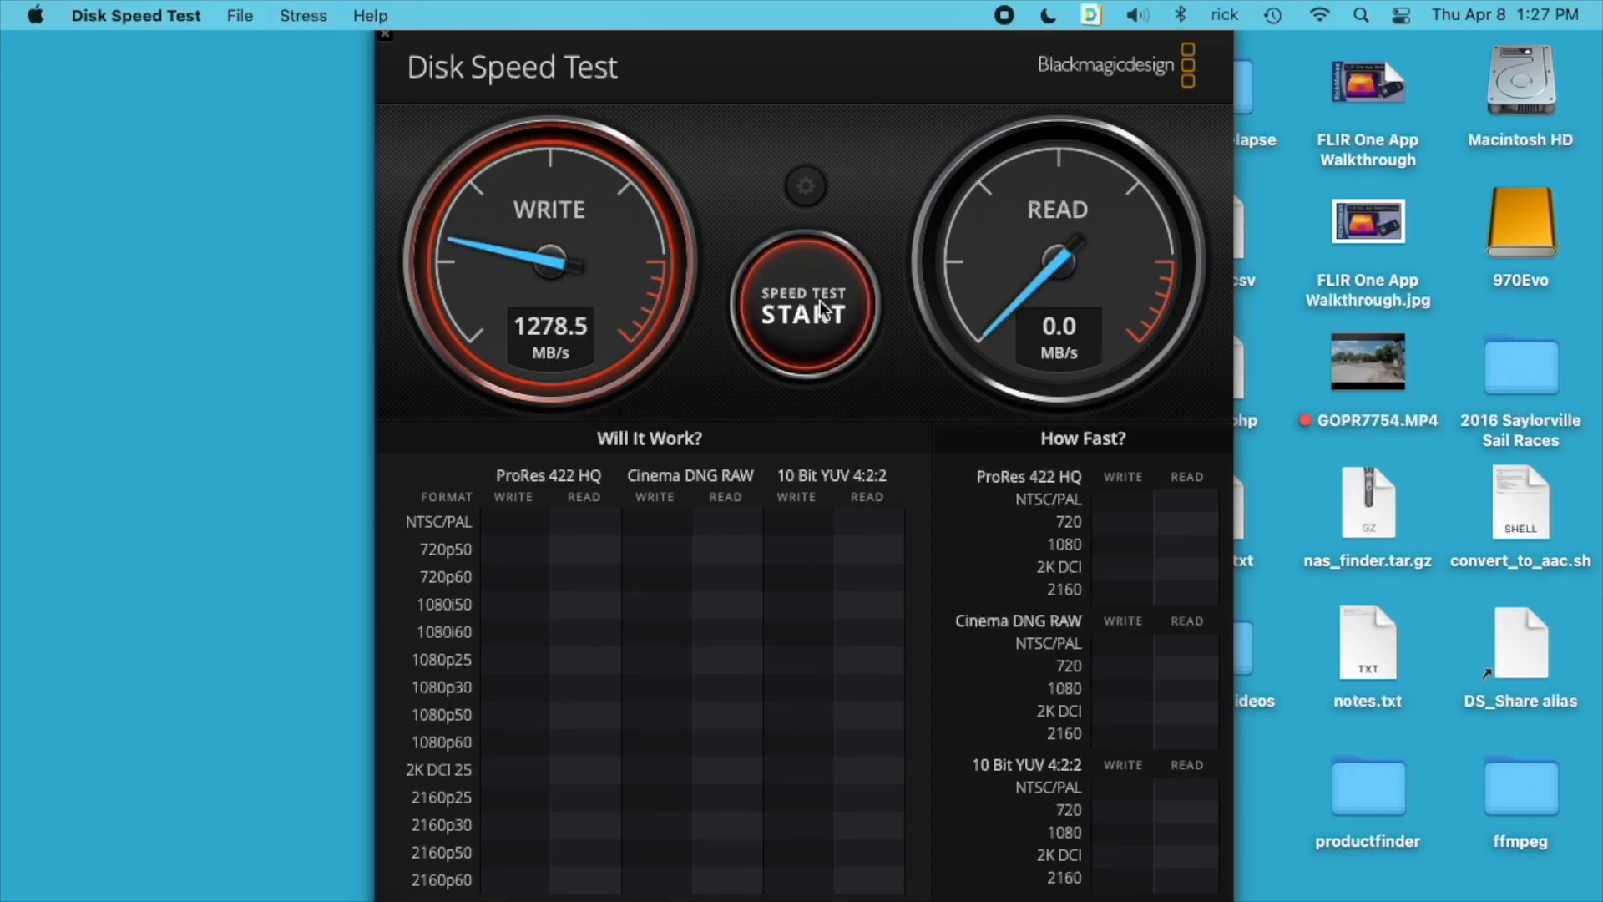
click(805, 306)
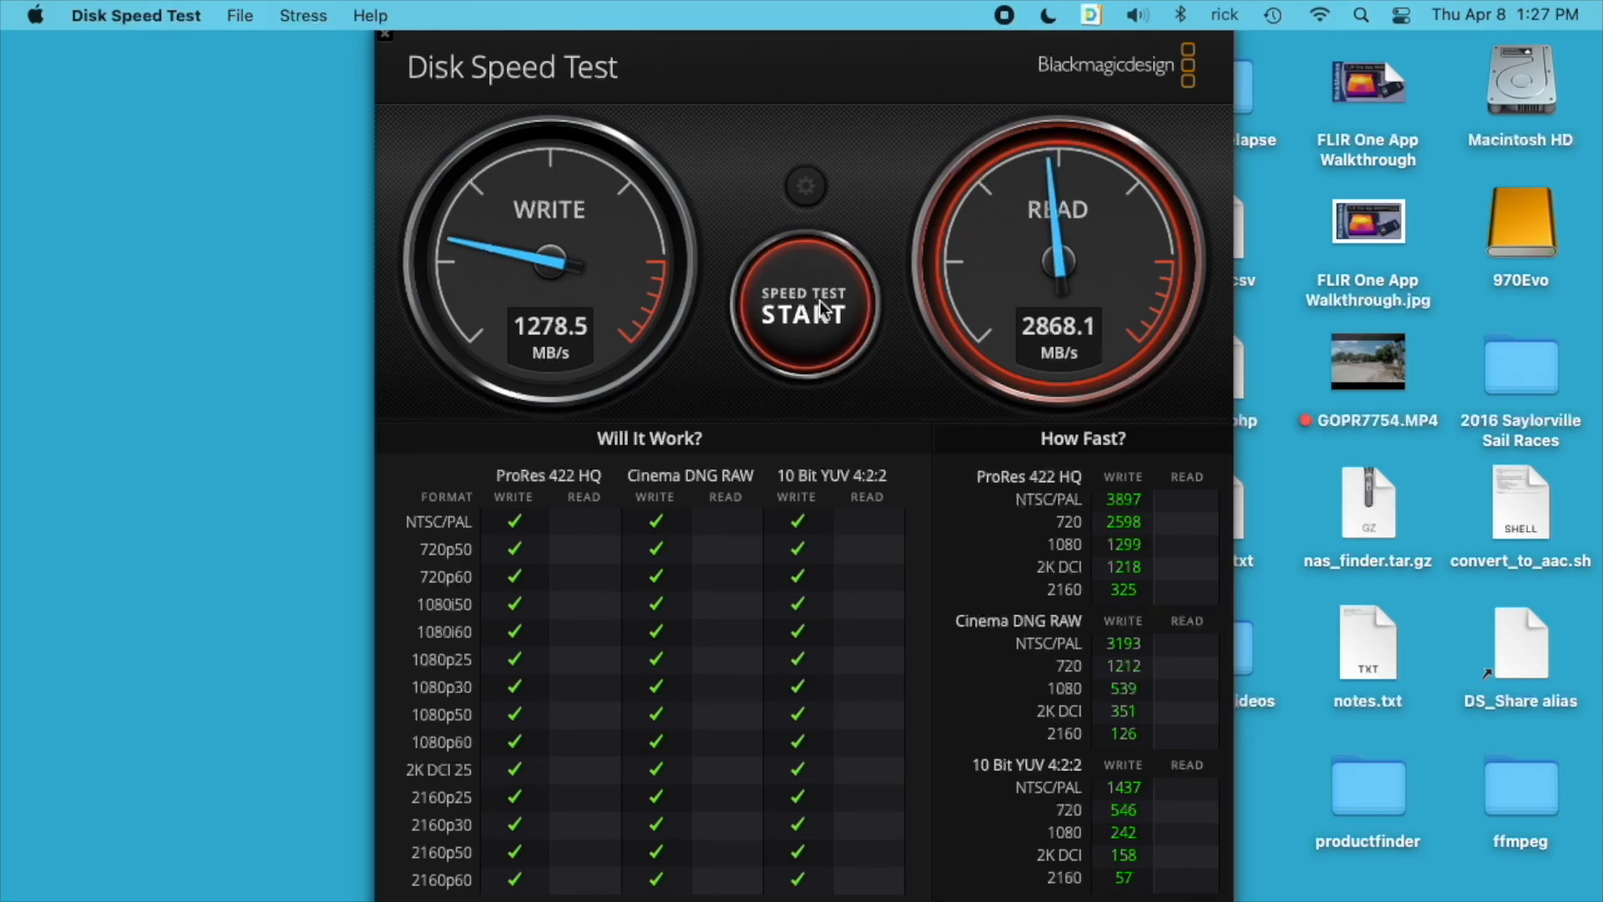
click(805, 306)
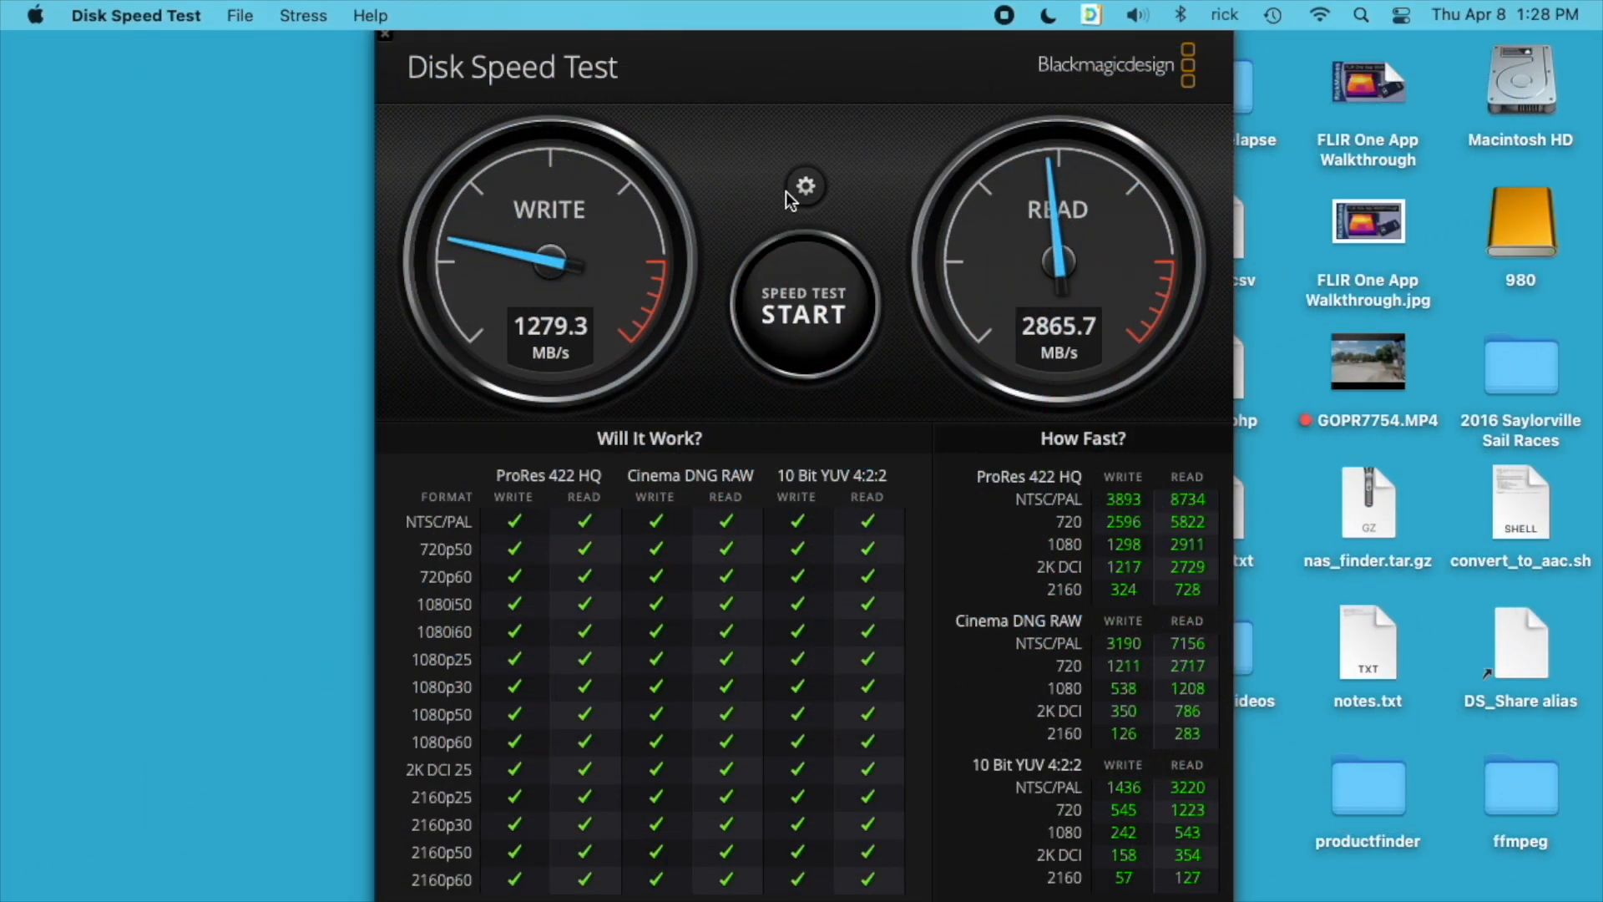
Switch the target drive to the other SSD via the gear menu and start a new test.
click(805, 186)
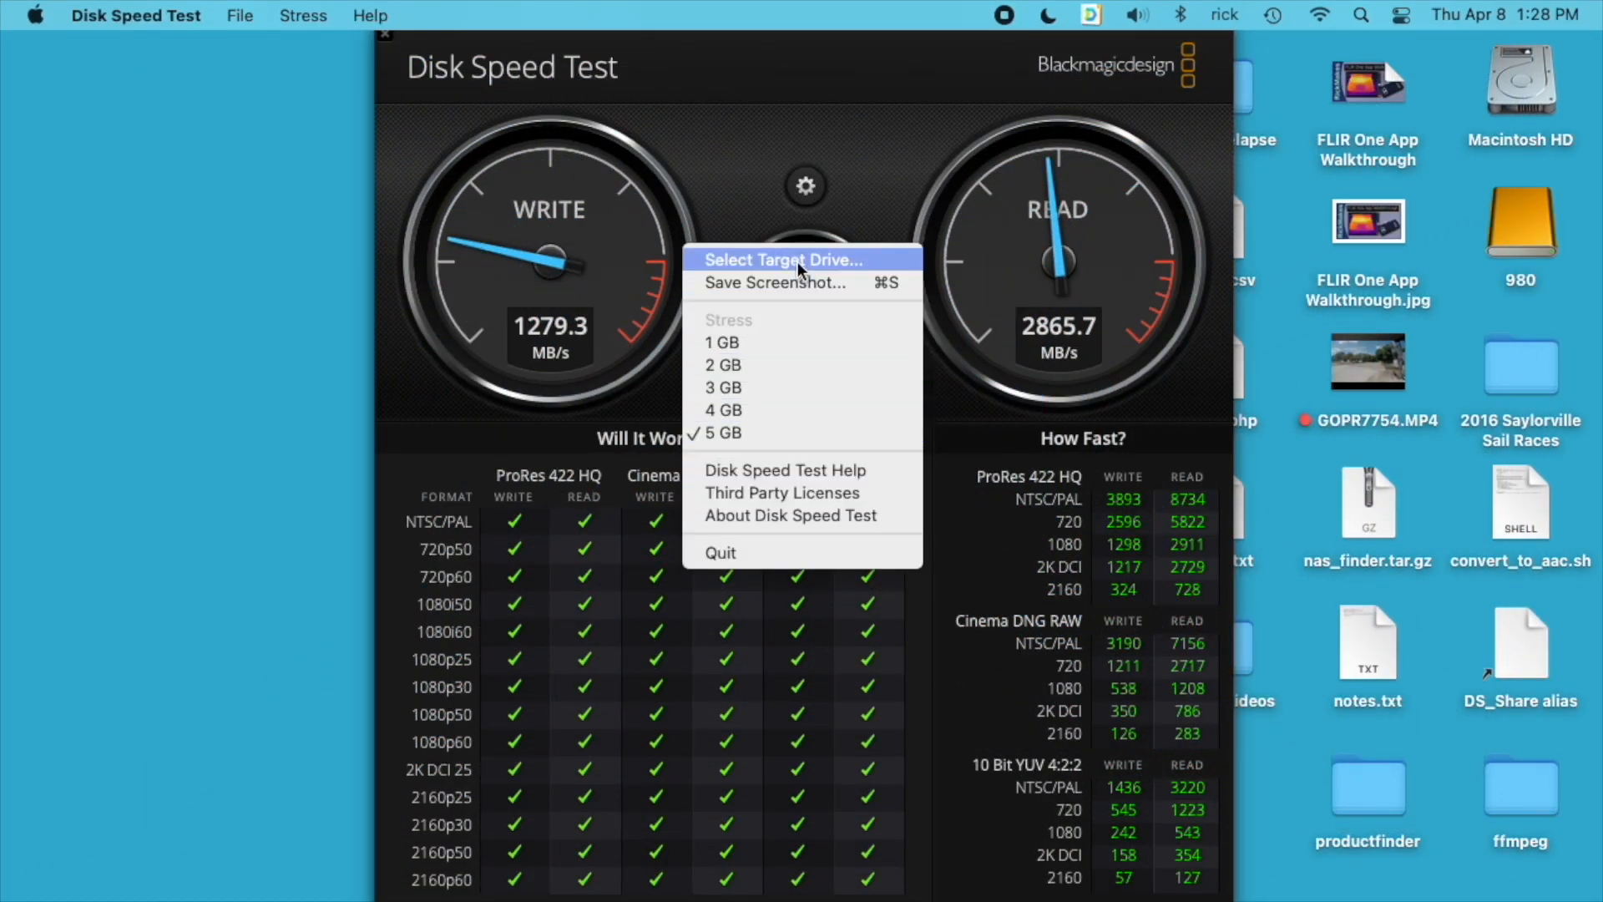
click(784, 259)
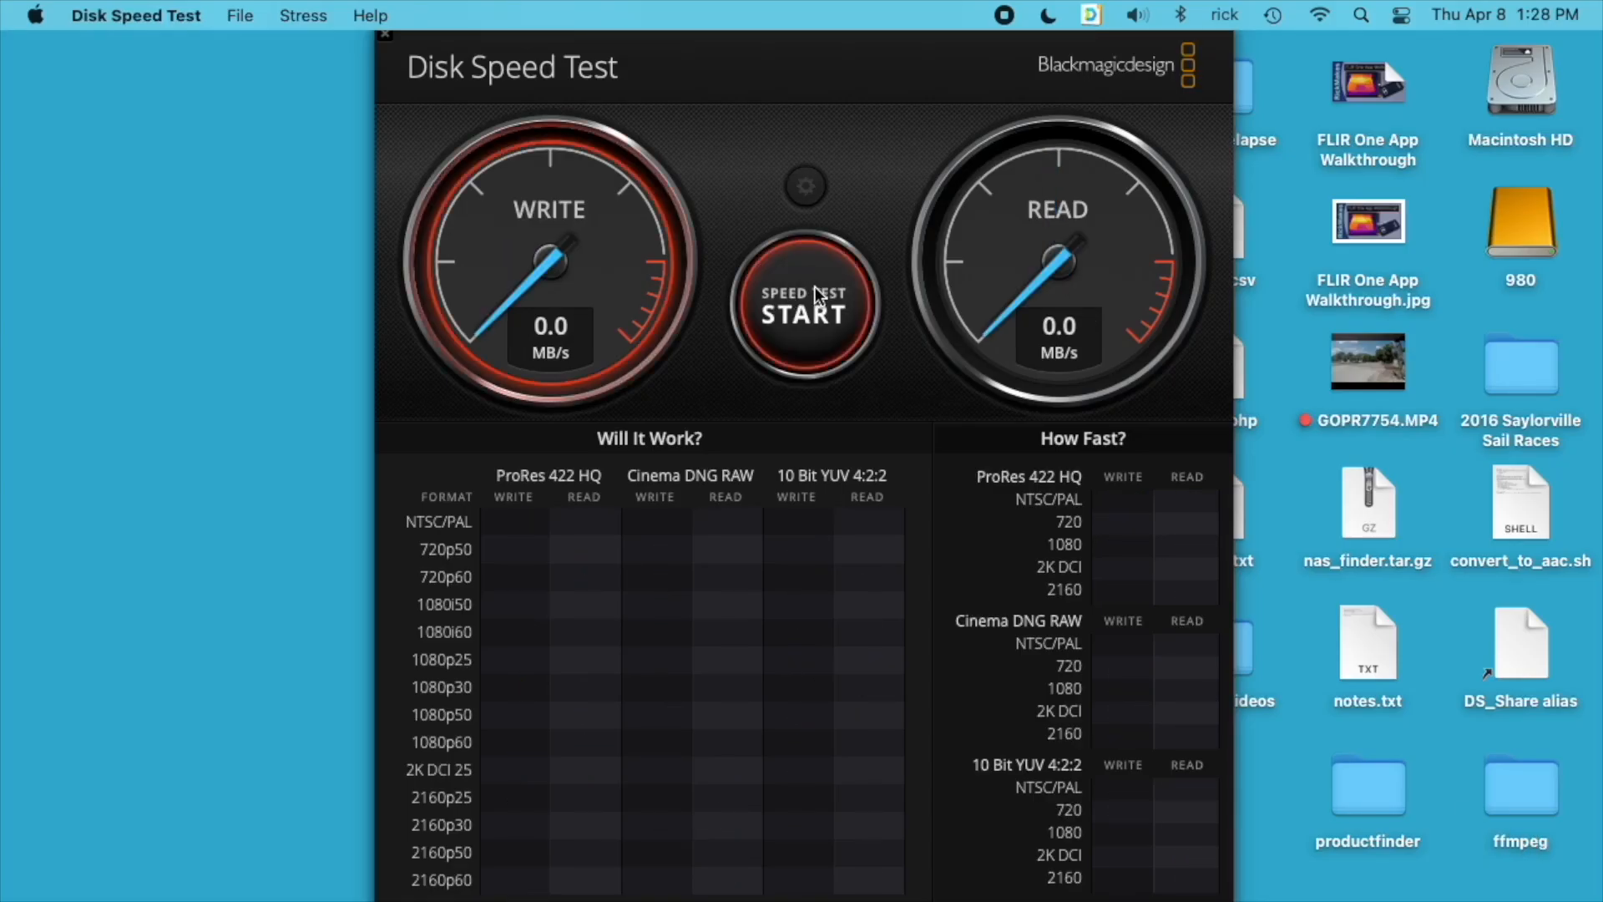
click(803, 306)
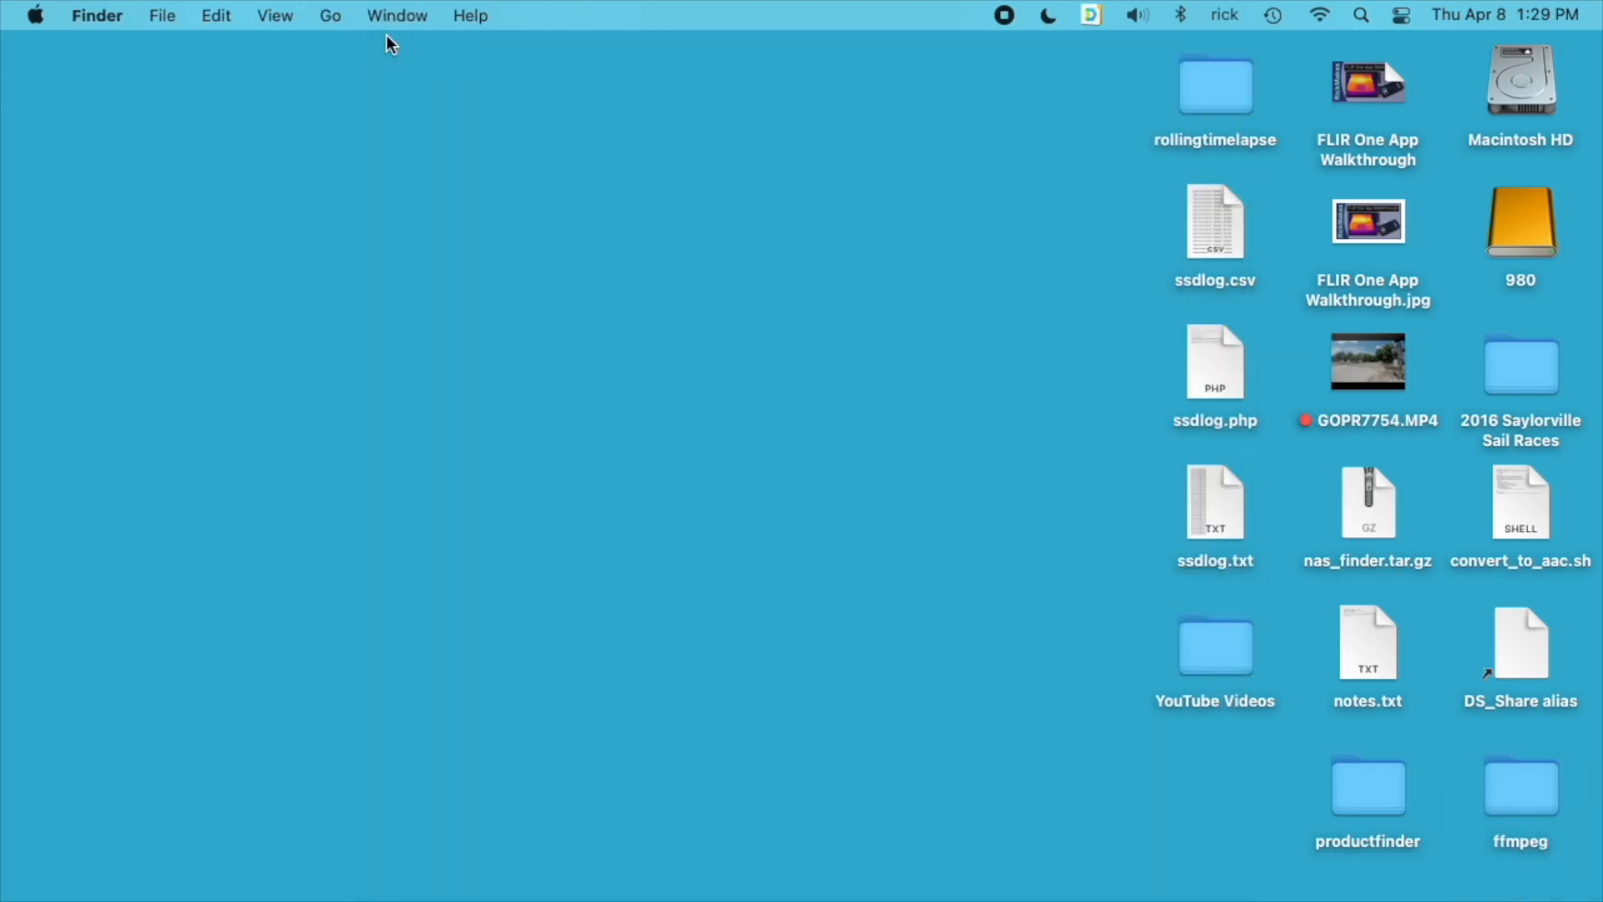
mouse_move(564, 486)
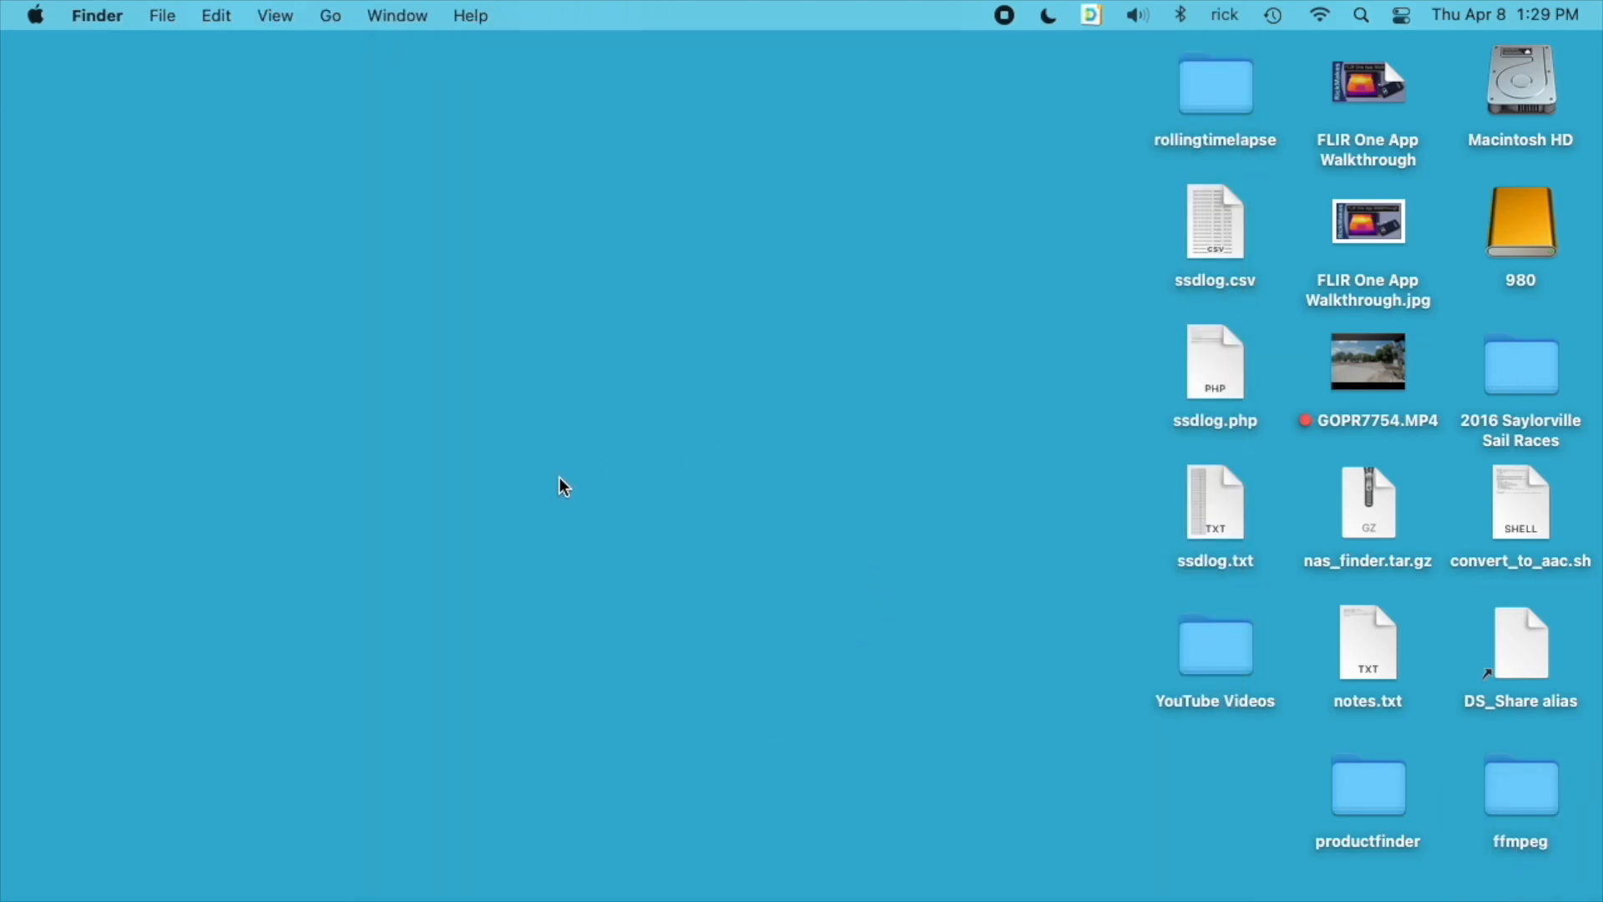
mouse_move(691, 471)
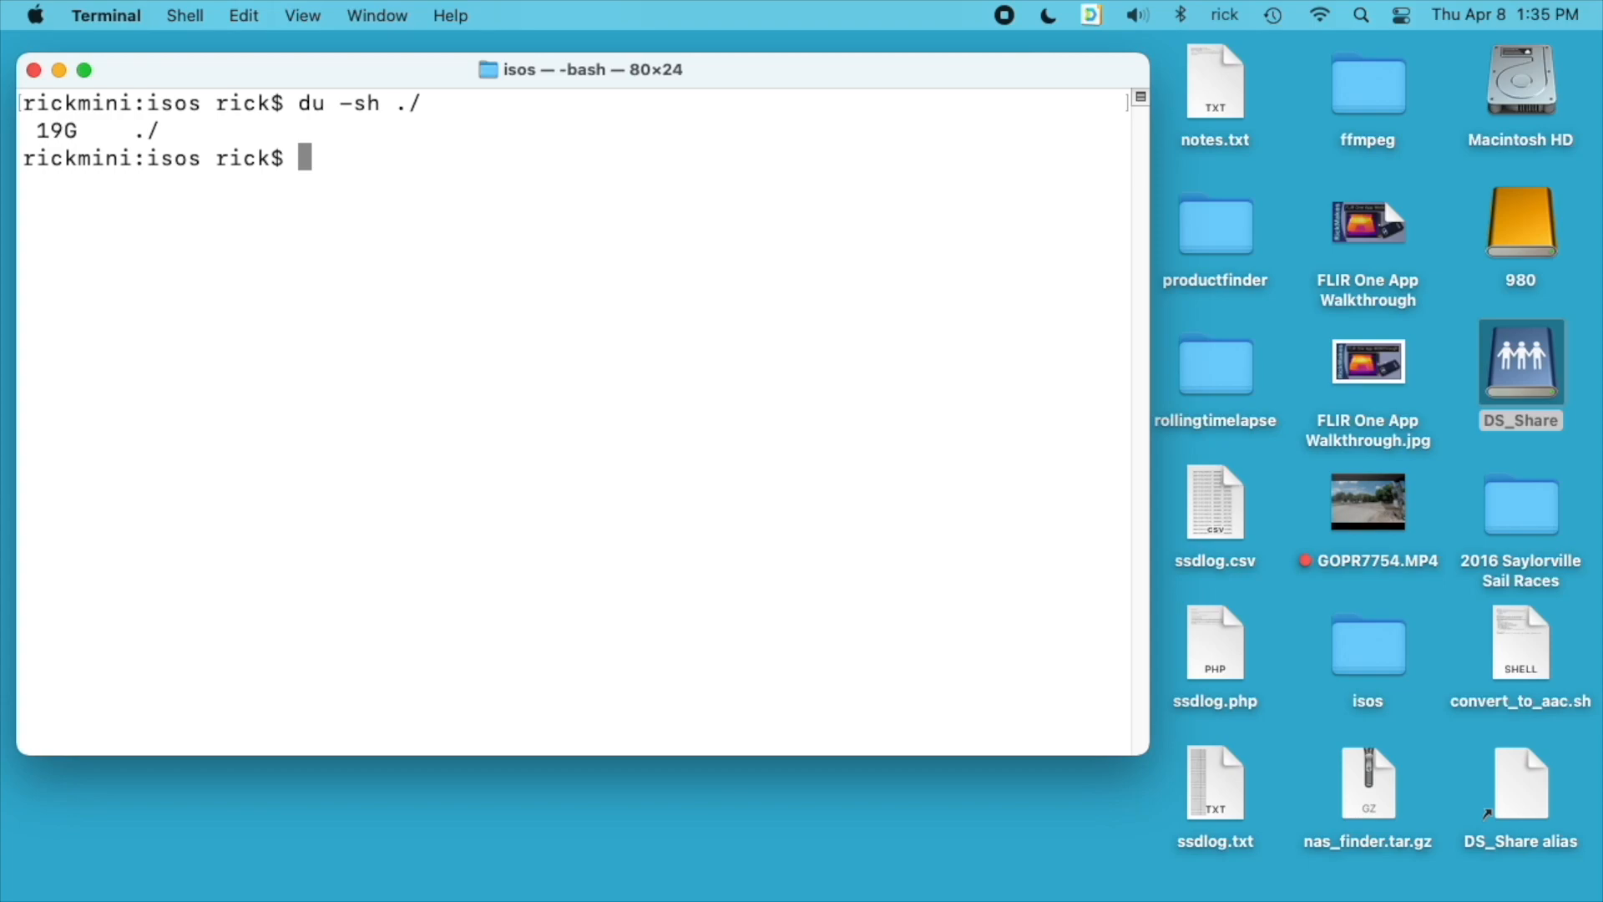
Read every file in the isos folder into /dev/null with cat * > /dev/null to warm the cache.
text(cat)
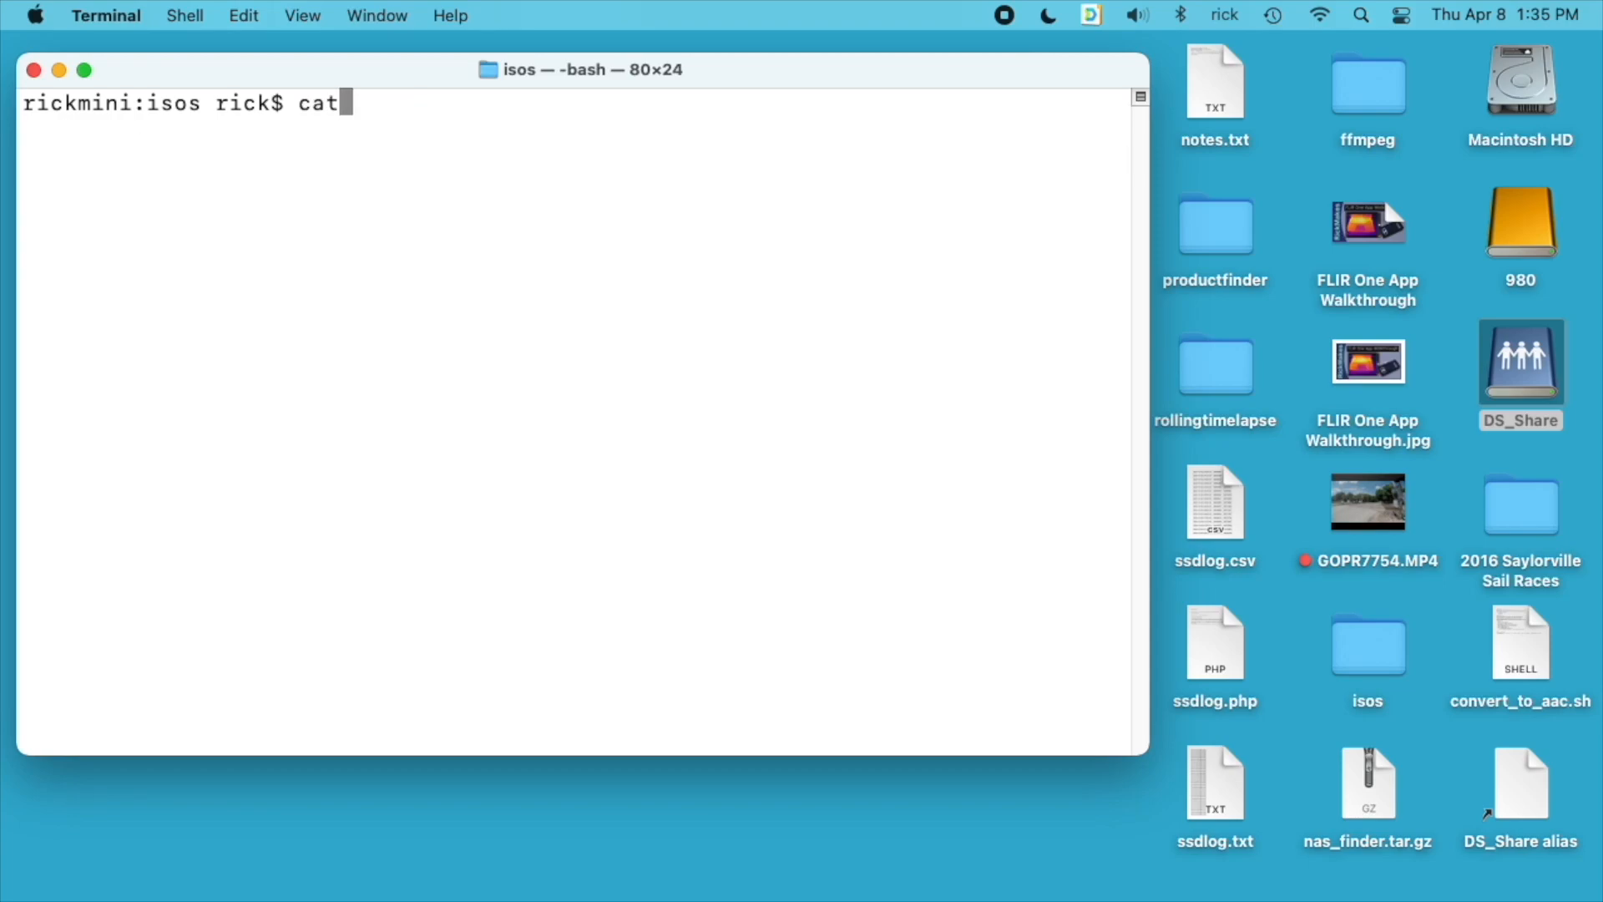
text(* > /)
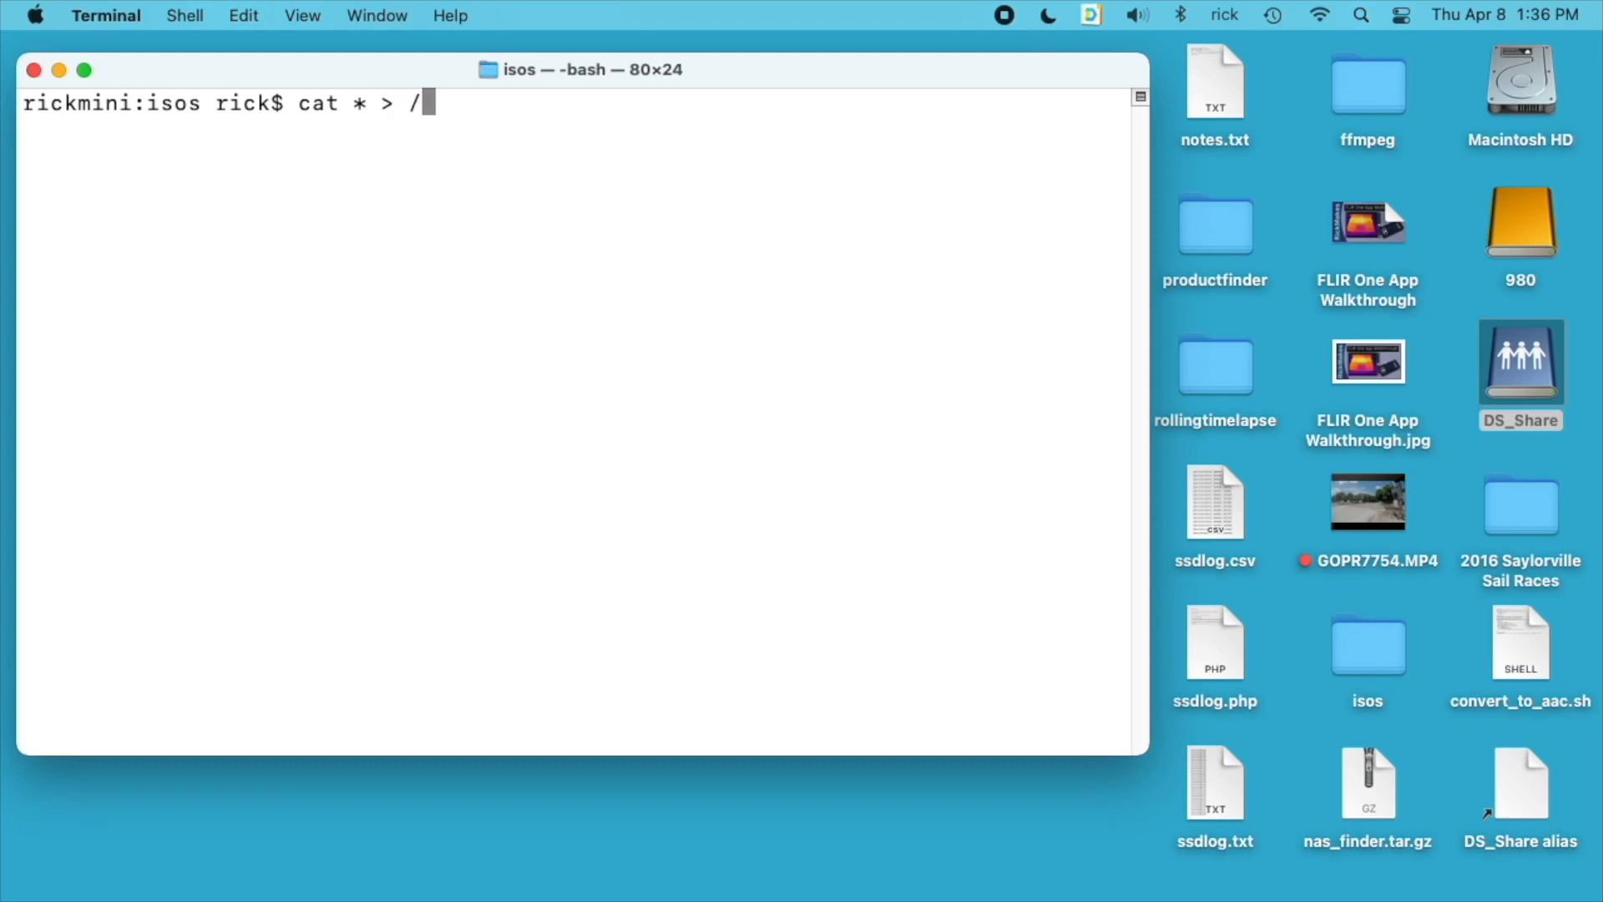
text(dev/null)
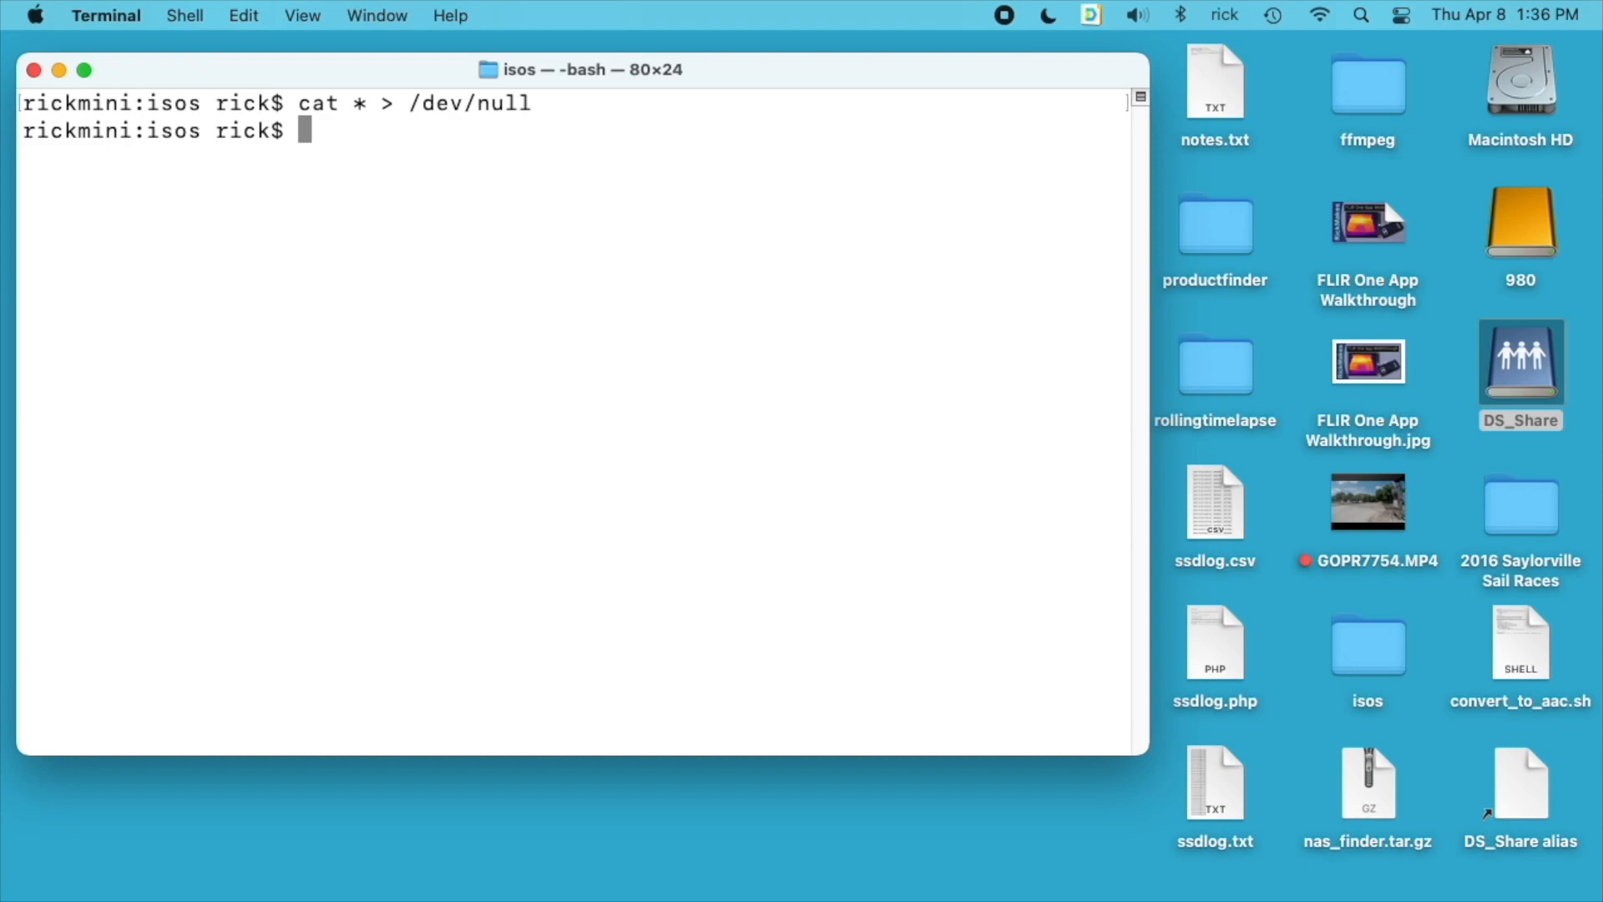
Time copying the isos files to the 980 and 970Evo volumes (about 9.1 s and 14.5 s).
text(time)
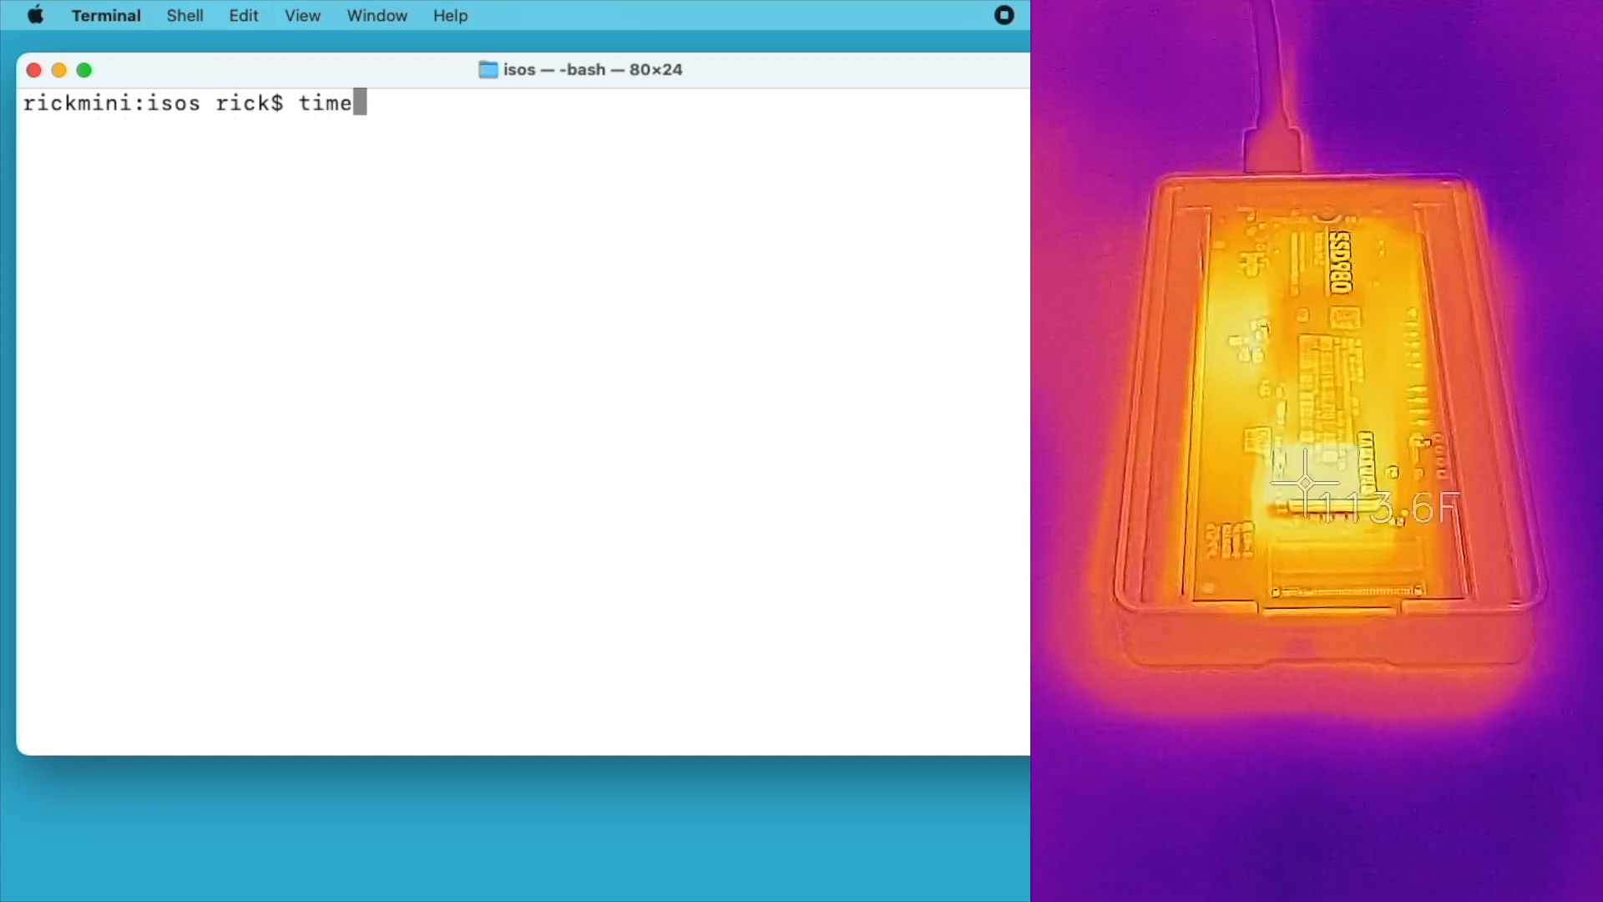
text(cp)
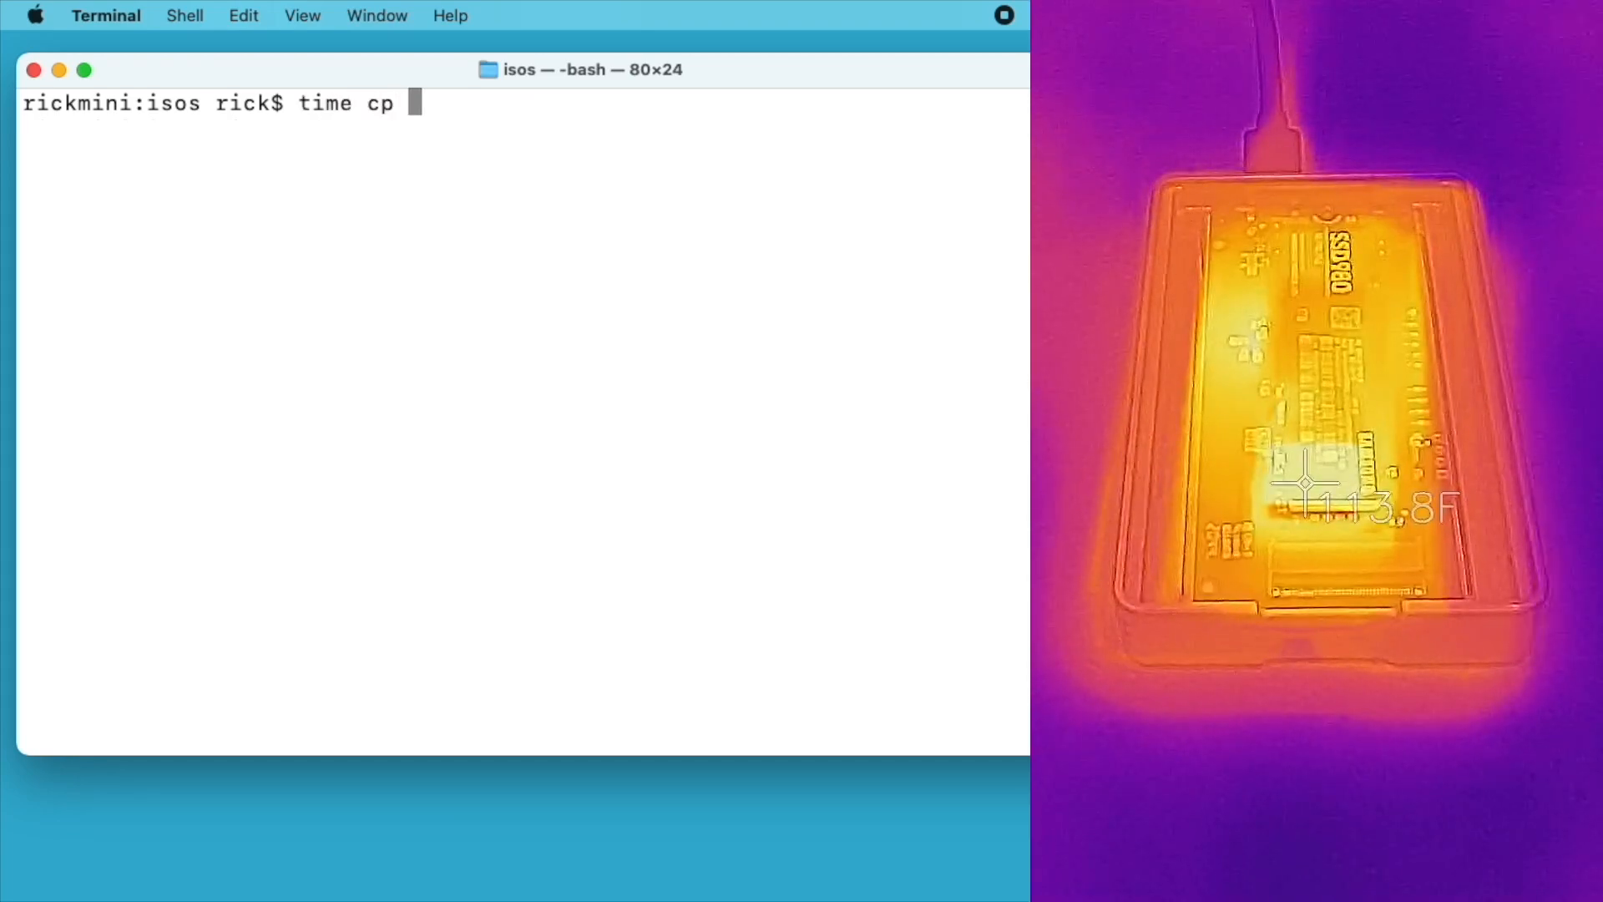
text(* /)
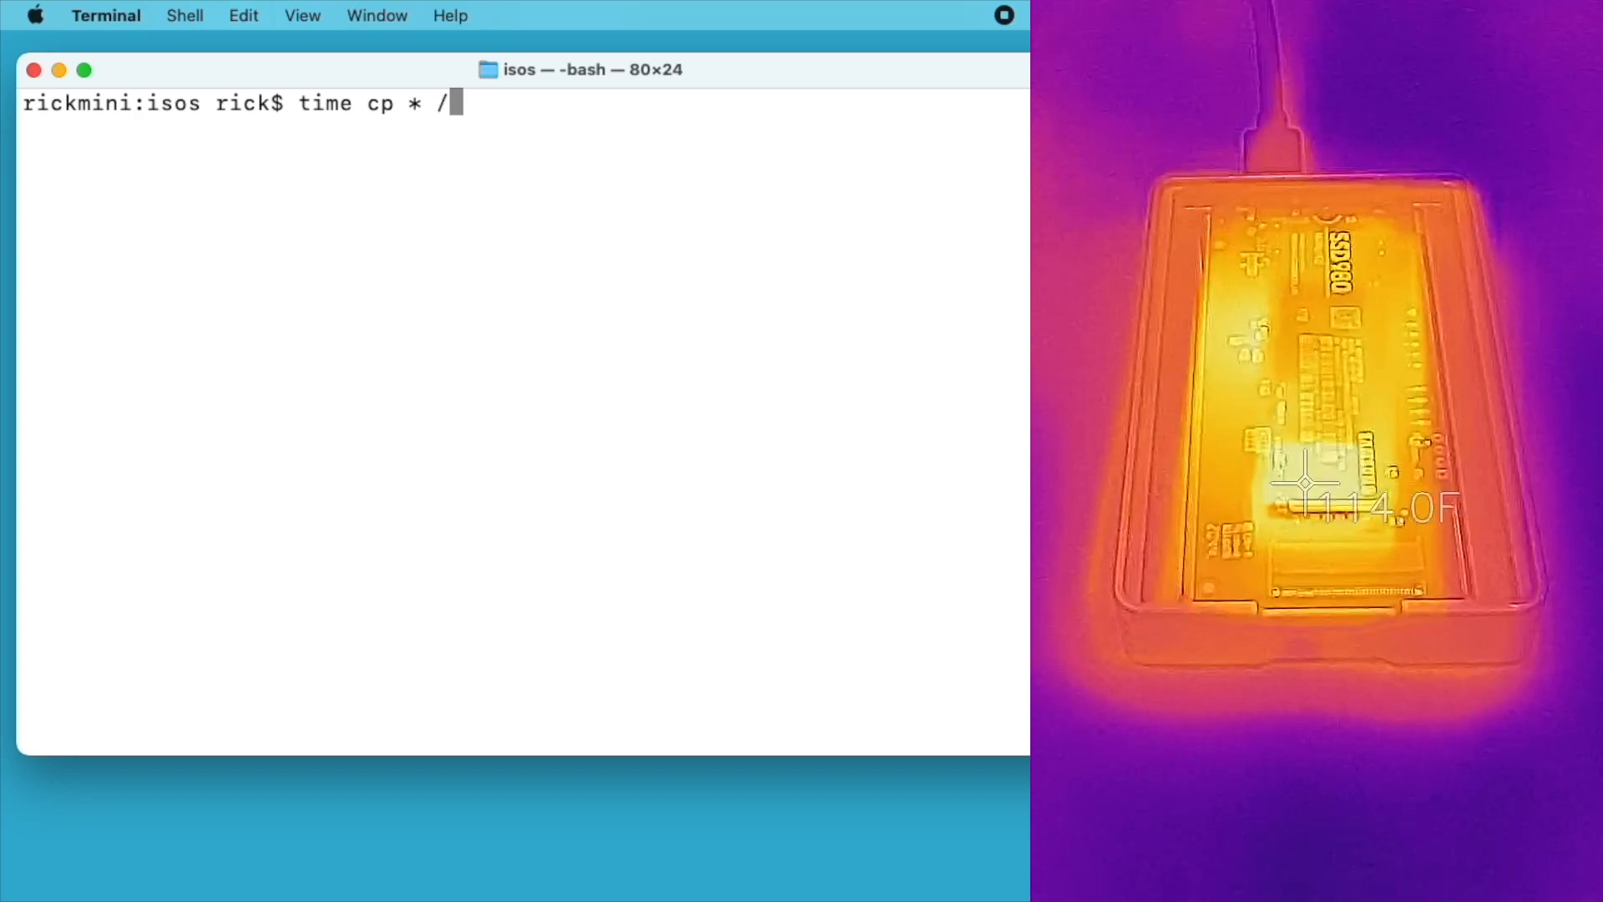
text(Volumes/0)
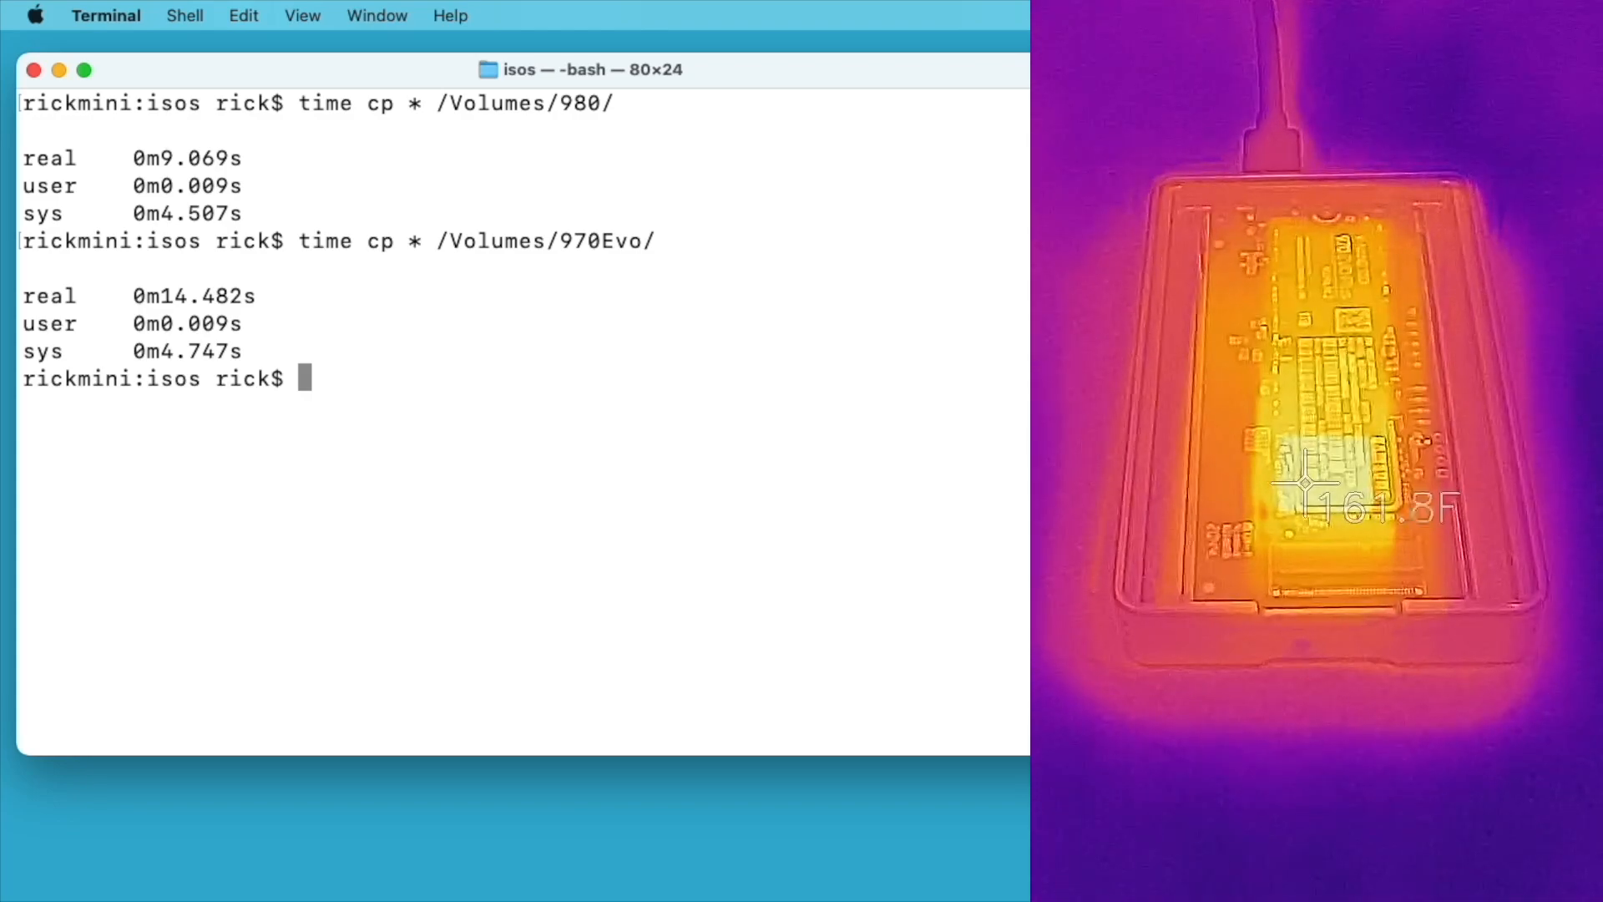
Time reading the 970Evo files into /dev/null (6.406 s) and enter the same command again.
text(time)
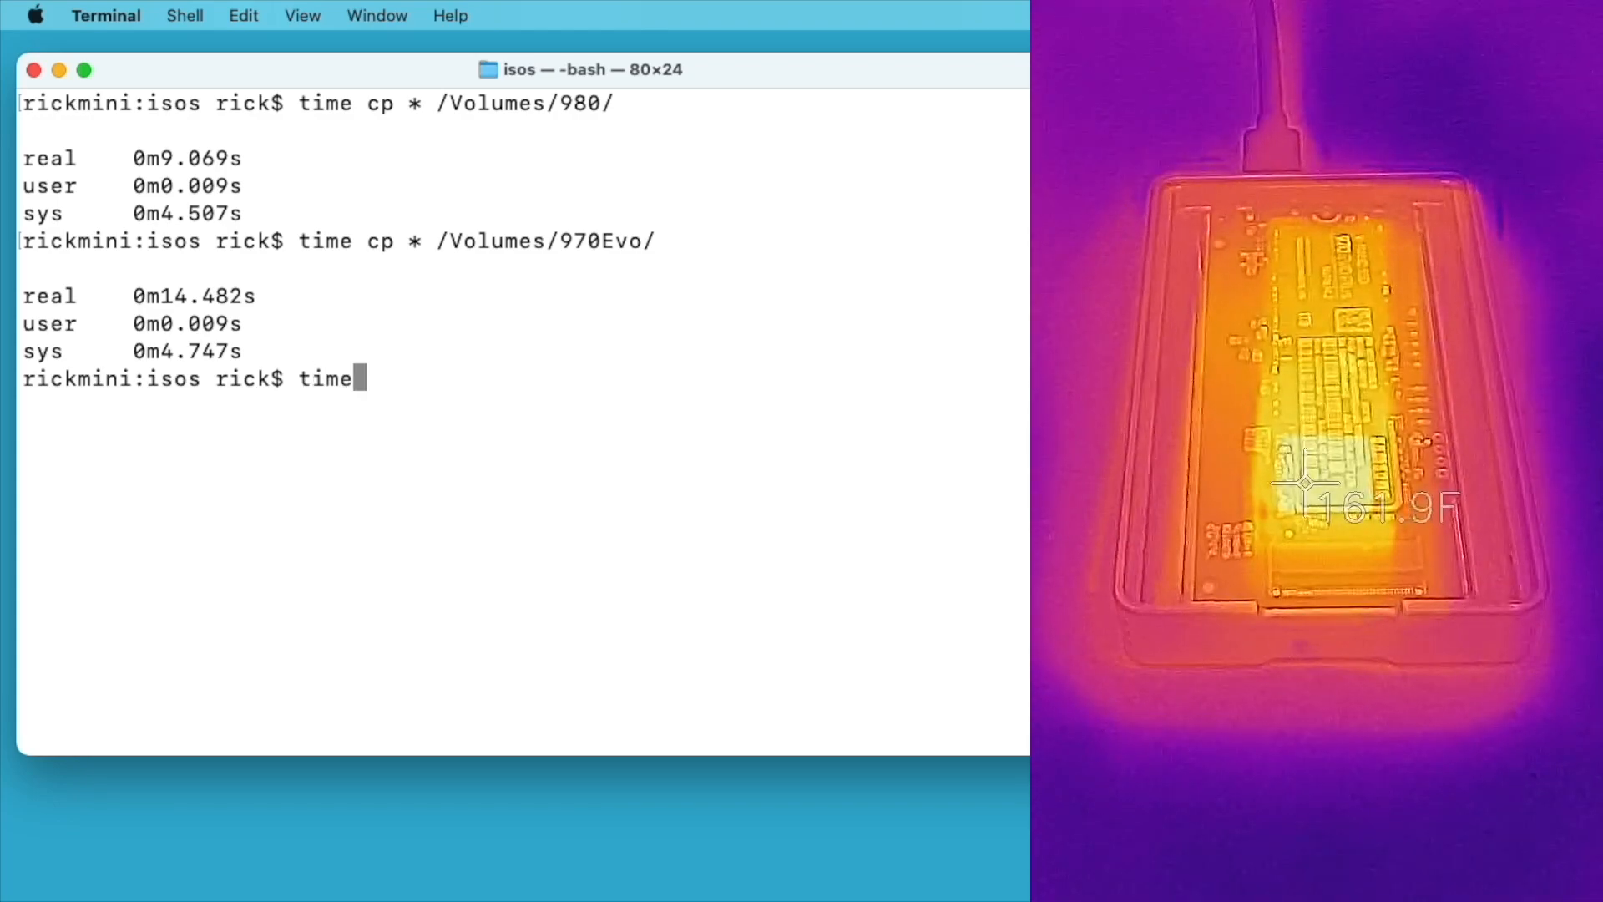
text(cat /)
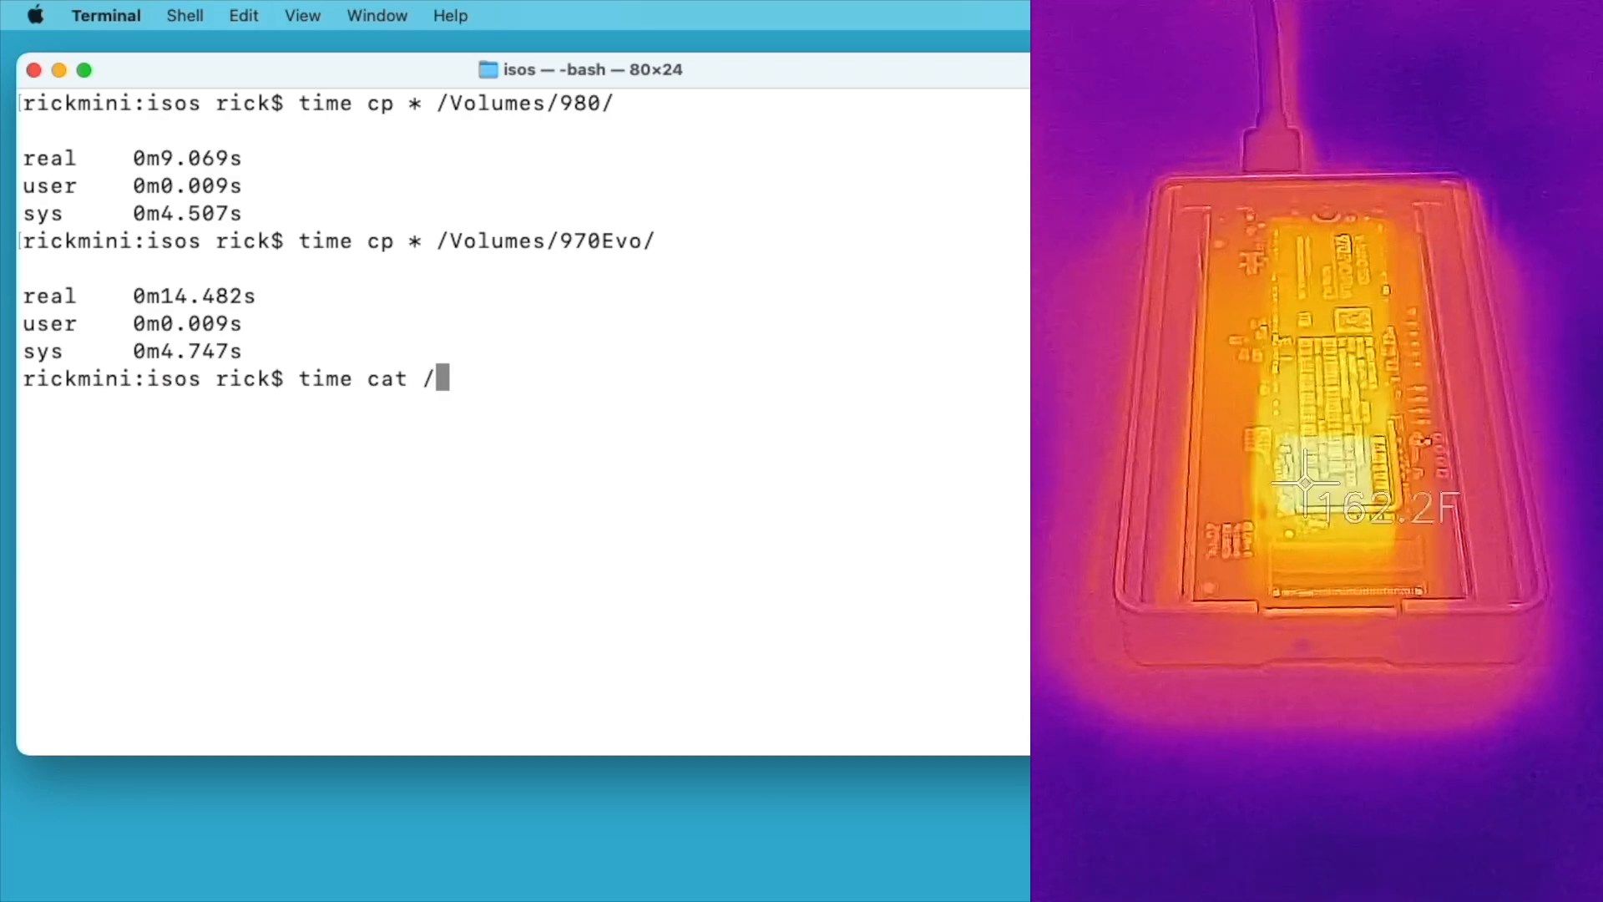
text(Volumes/9)
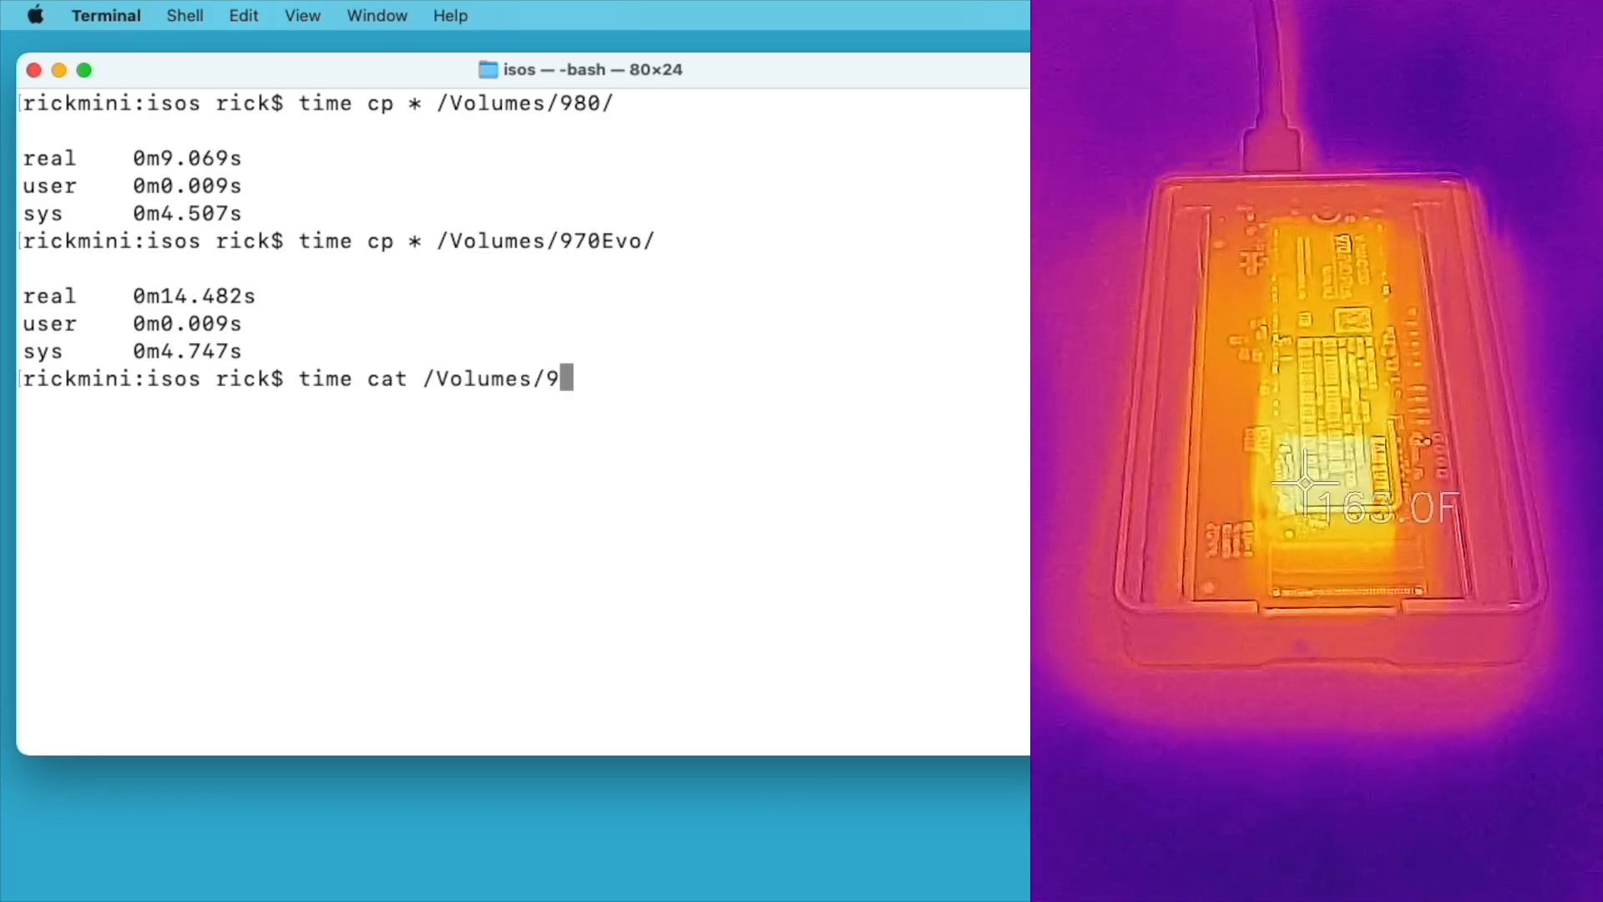
text(70Evo/* > /)
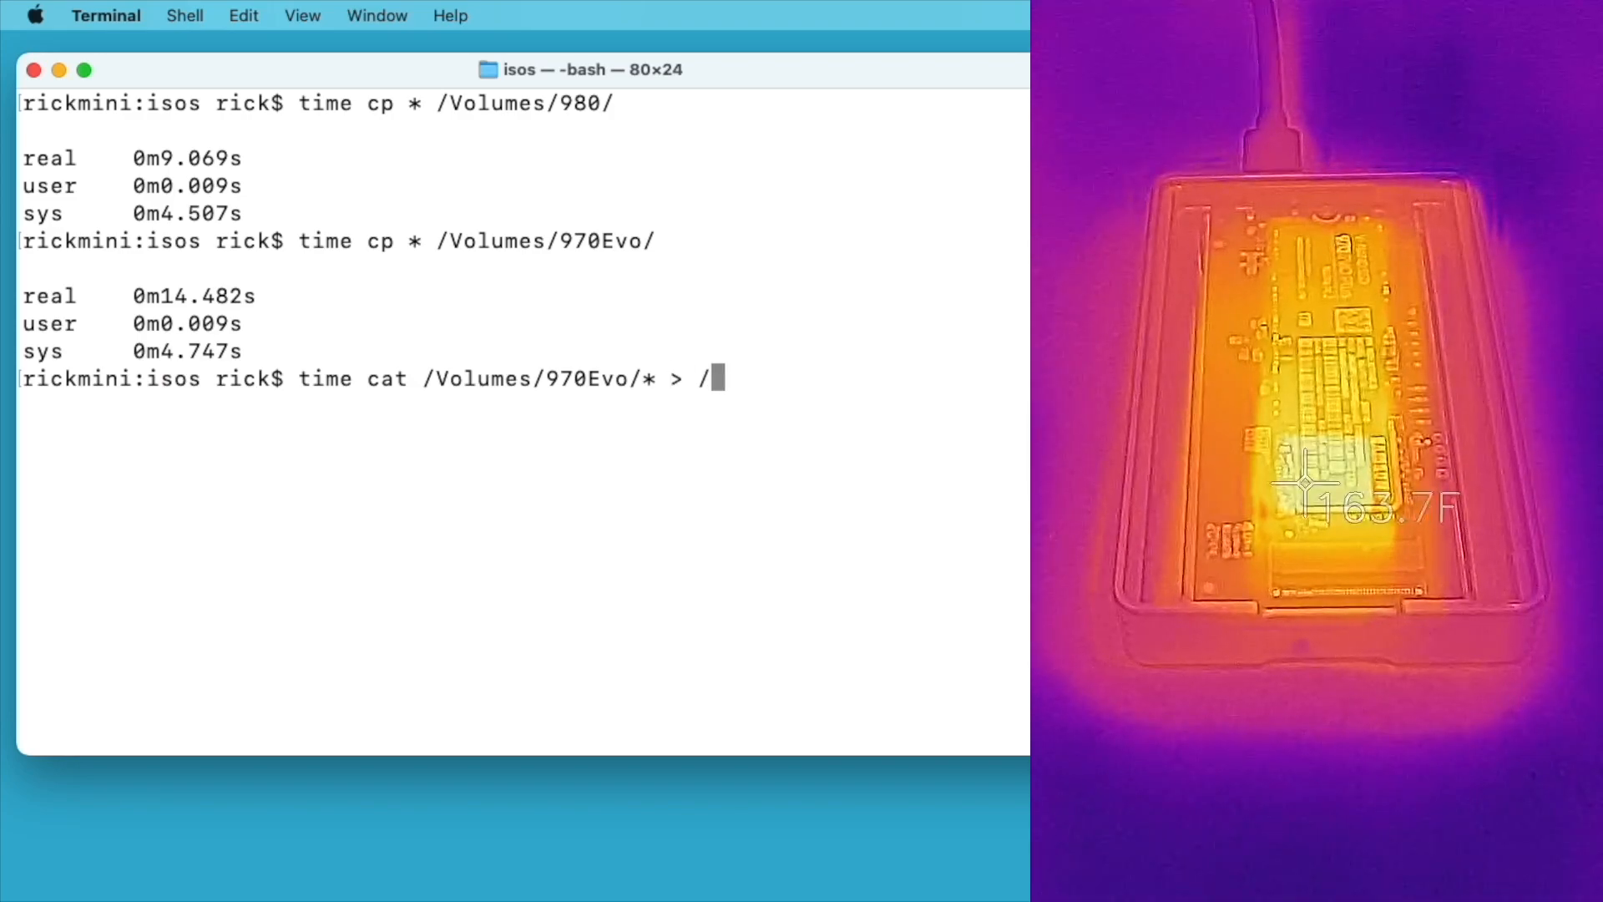
text(dev/null)
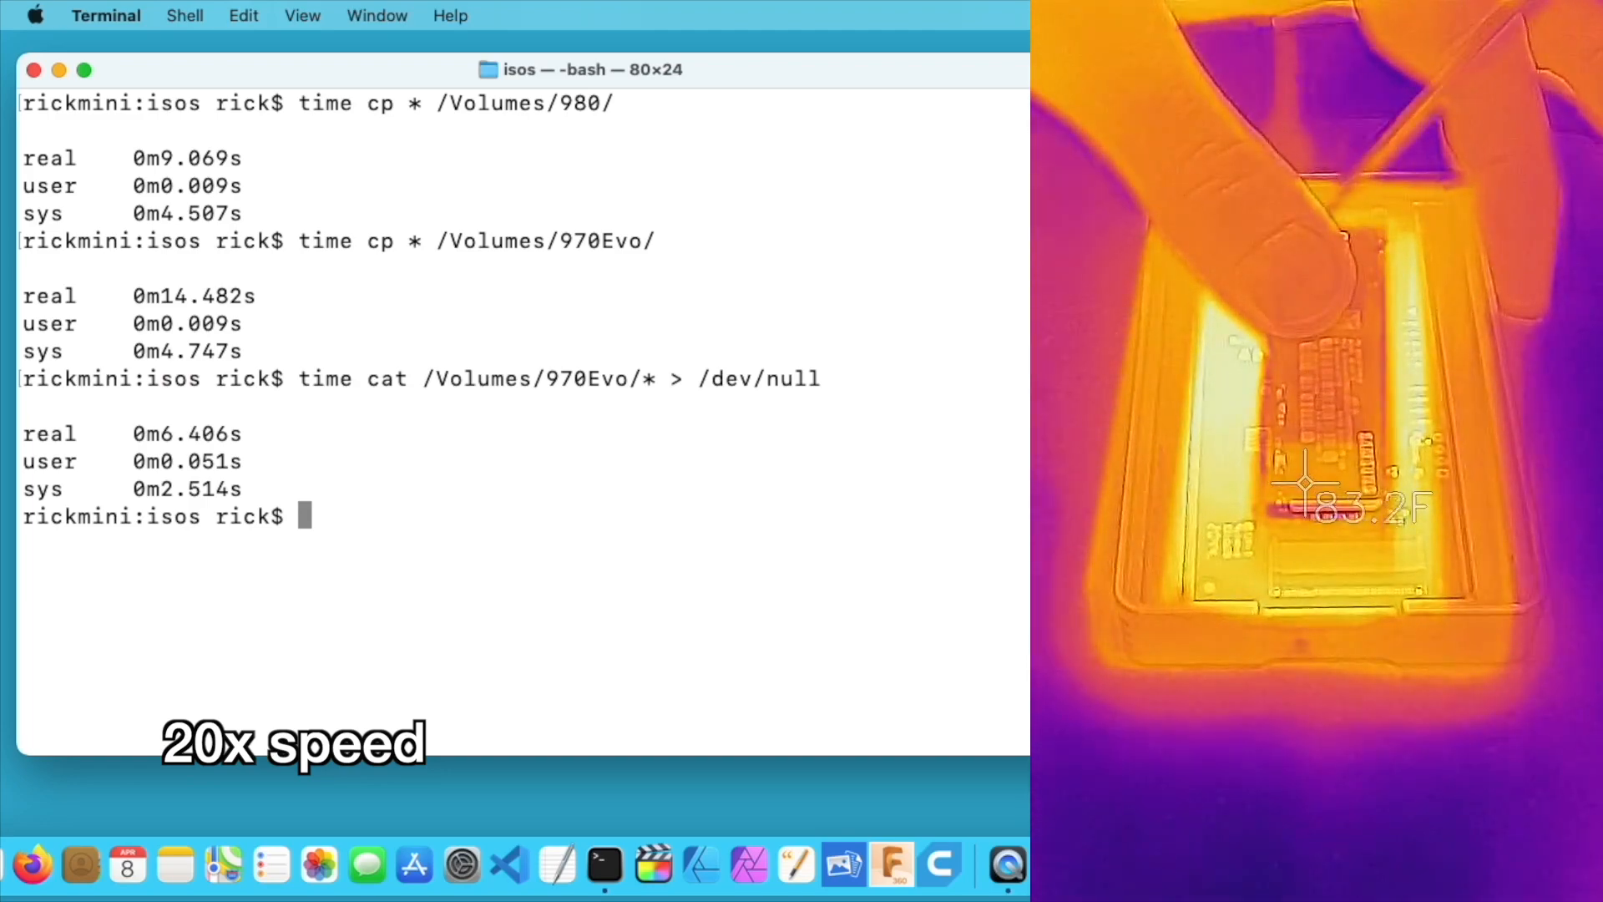
text(time cat /Volumes/970Evo/* > /dev/null)
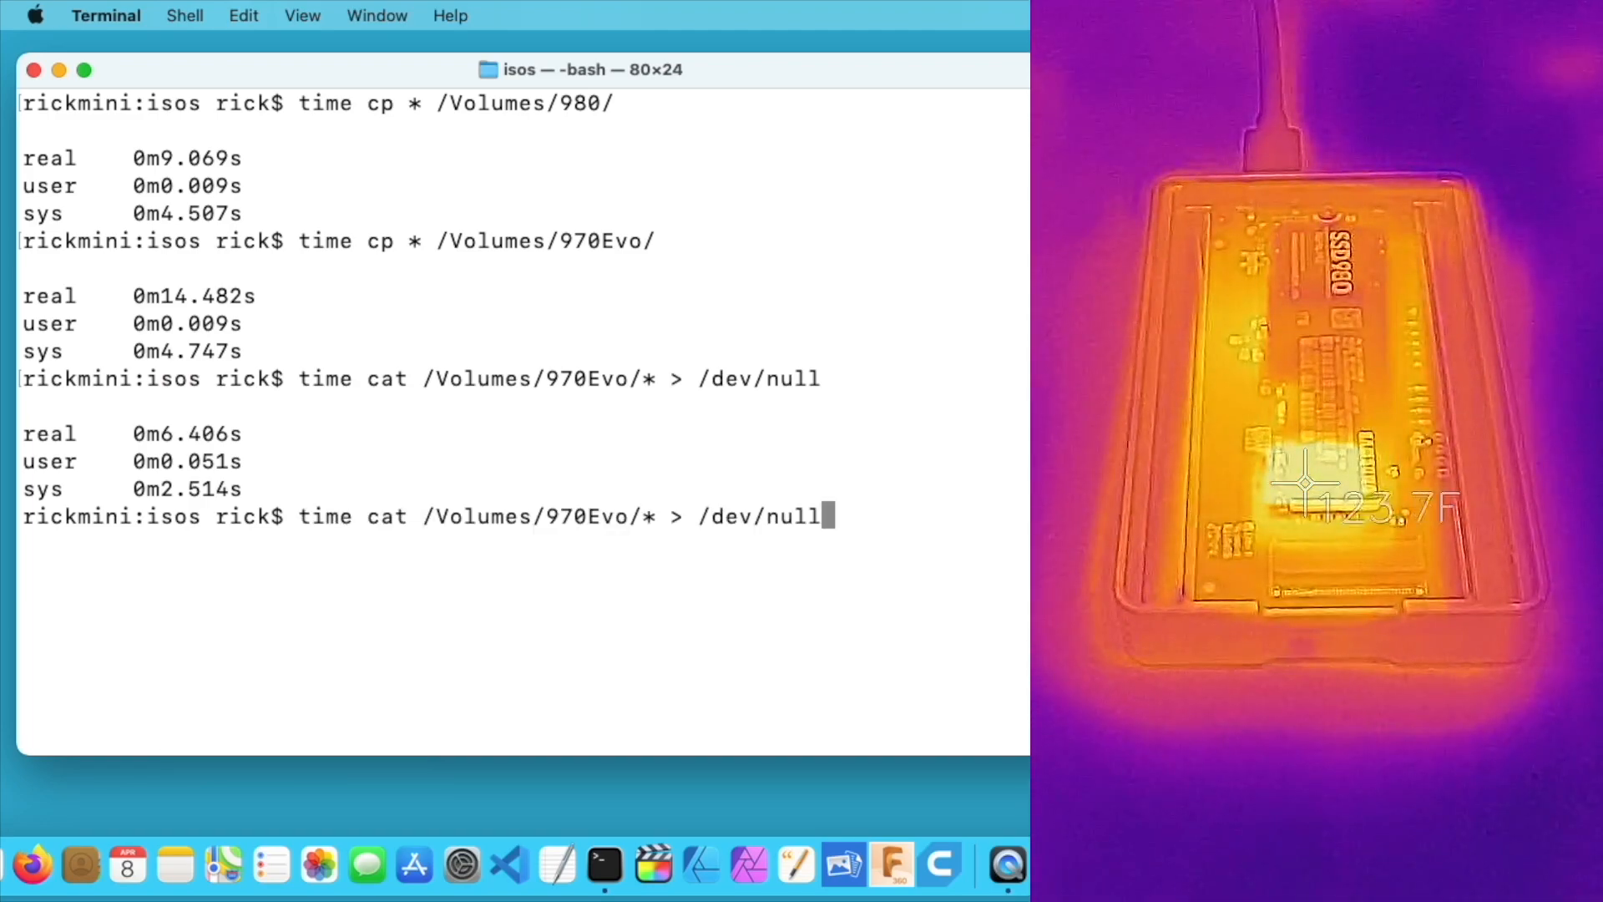